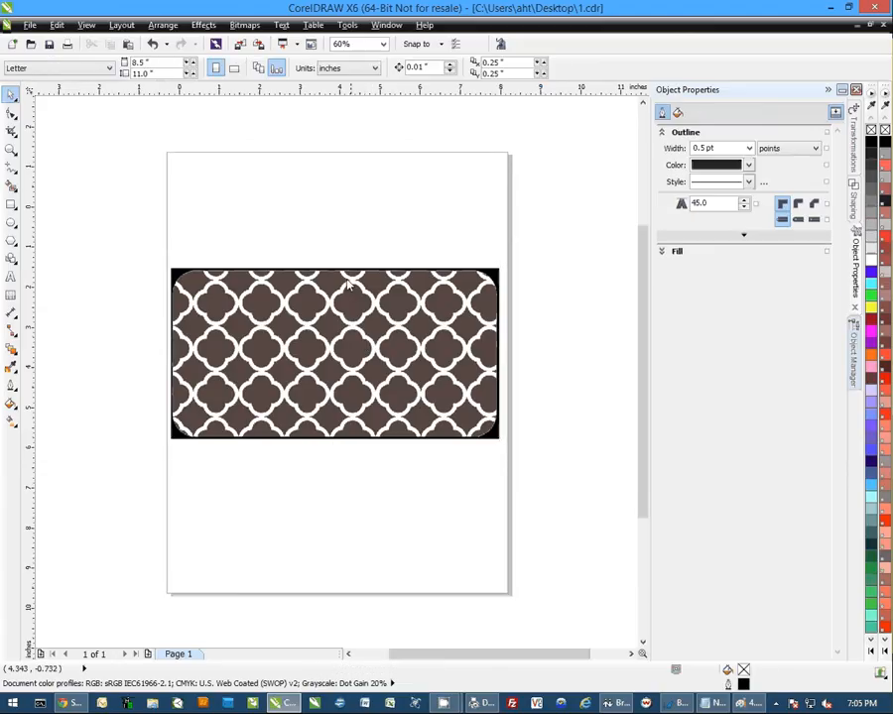
Select the quatrefoil pattern bitmap on the page with the Pick tool
left_click(335, 352)
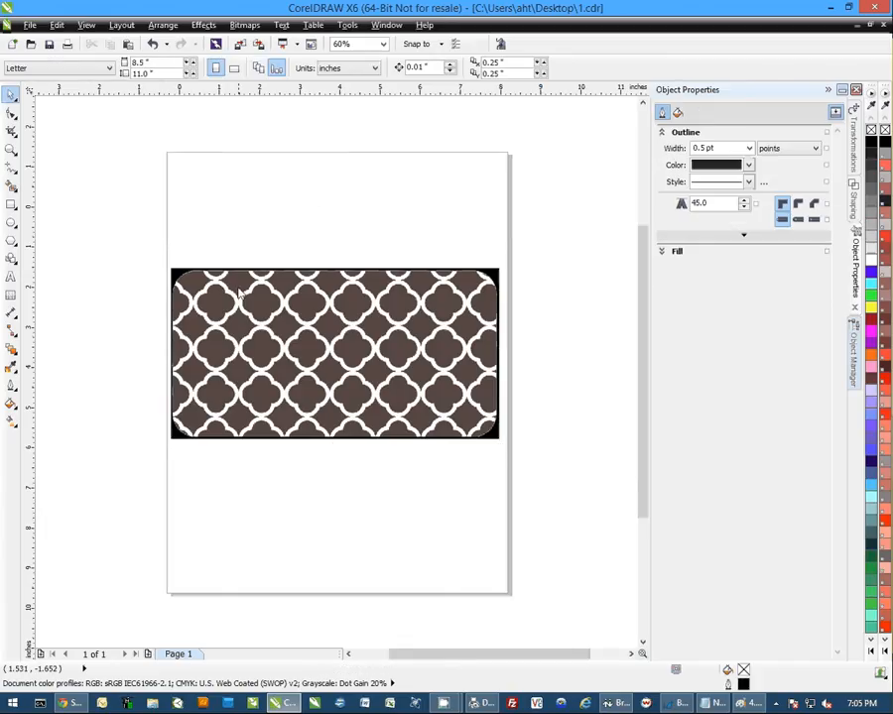
left_click(335, 354)
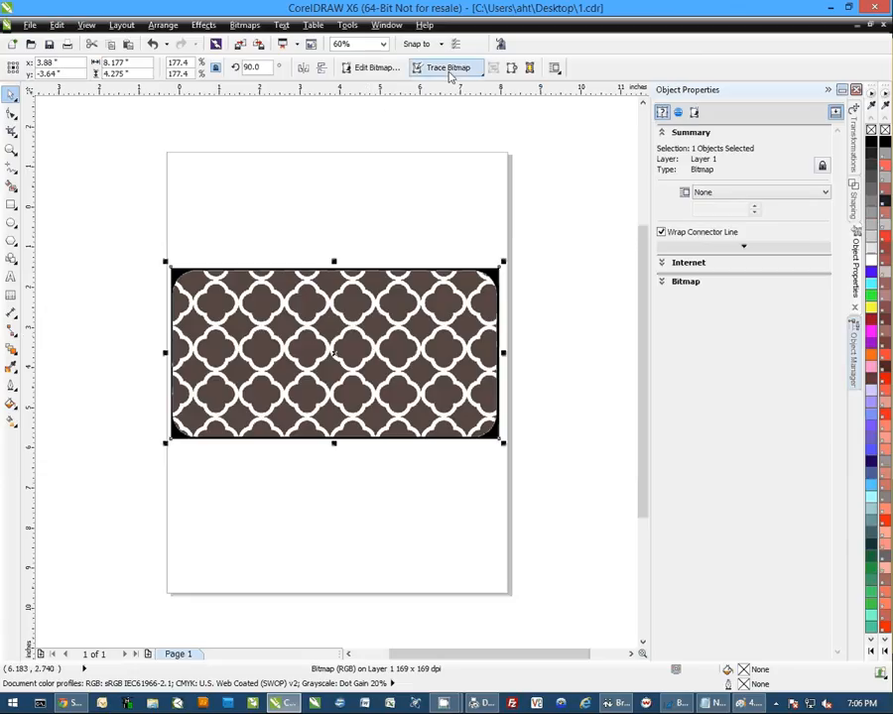
Start a Detailed Logo outline trace with Detail at maximum and Smoothing at zero
left_click(447, 67)
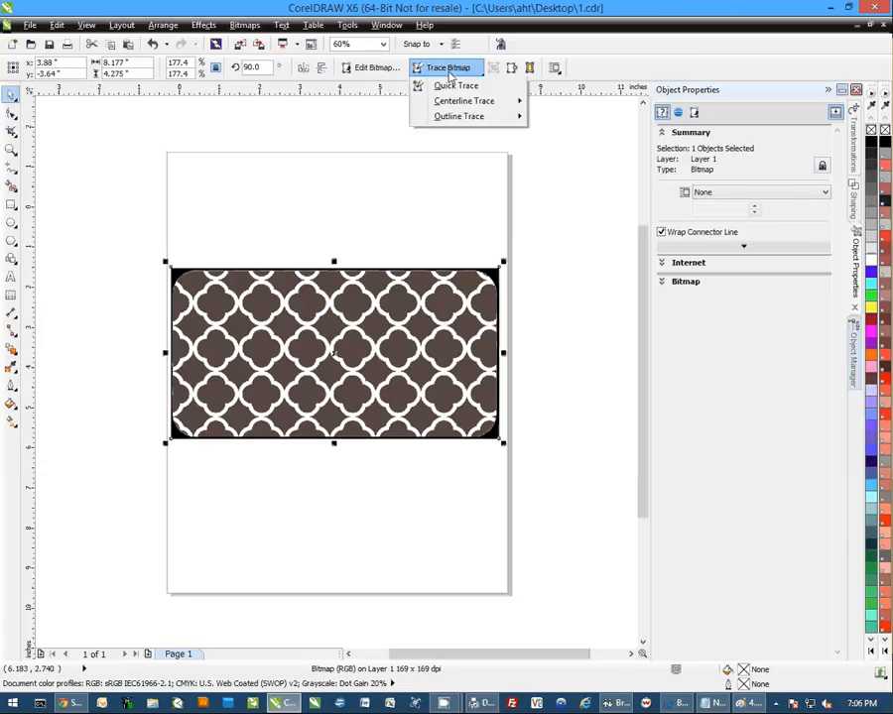
mouse_move(459, 116)
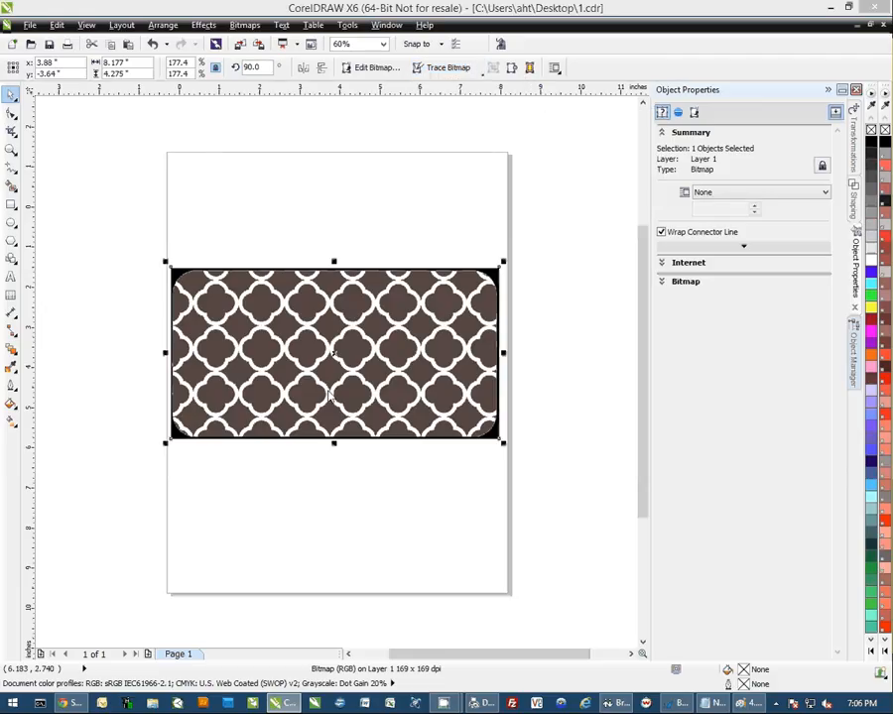
left_click(448, 67)
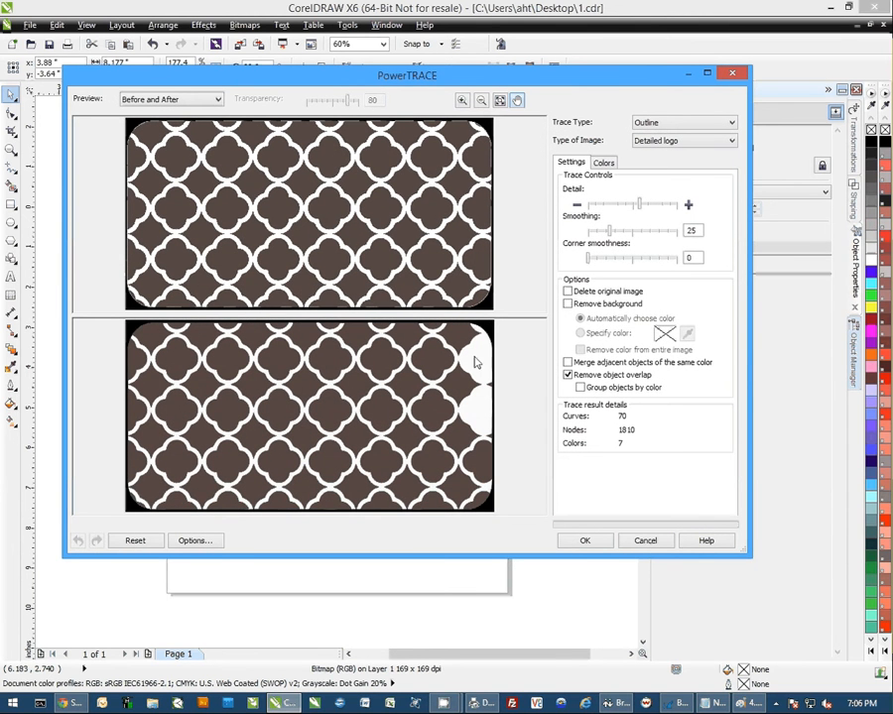
mouse_move(484, 371)
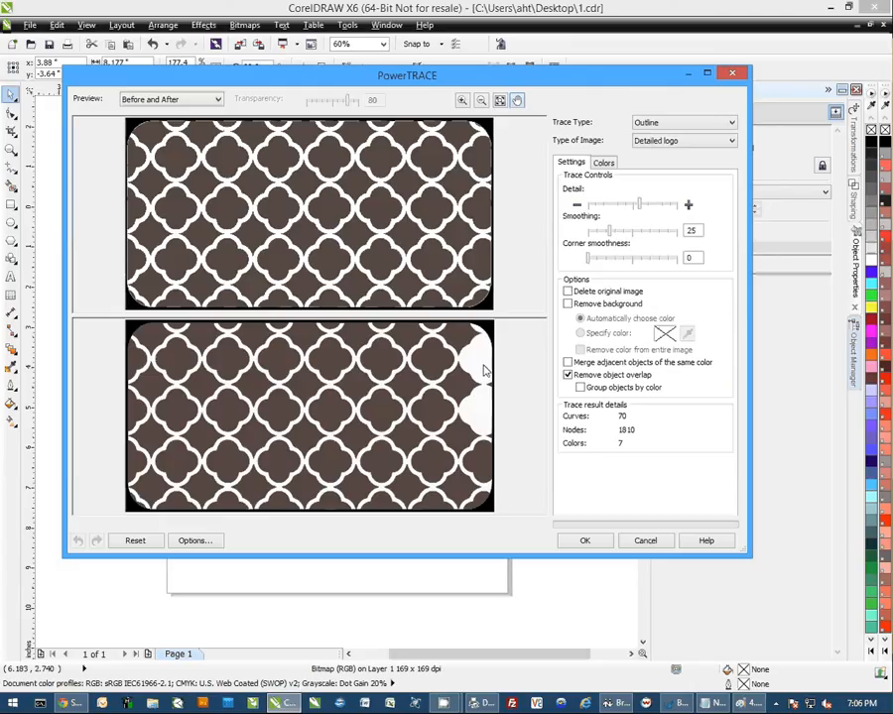
left_click_drag(640, 205, 680, 205)
type("100")
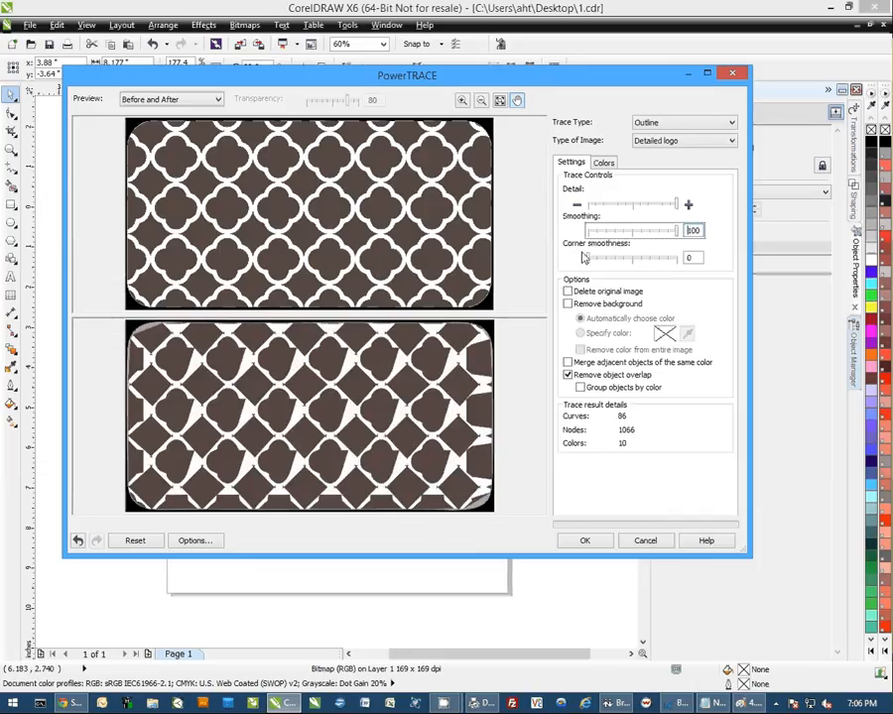
left_click_drag(679, 230, 580, 231)
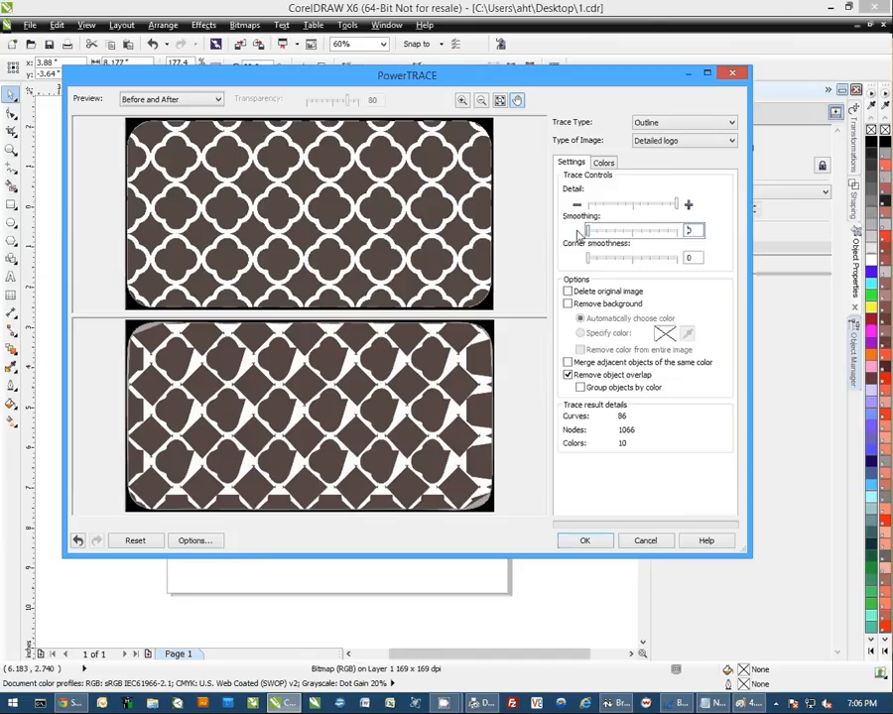
left_click_drag(584, 230, 691, 230)
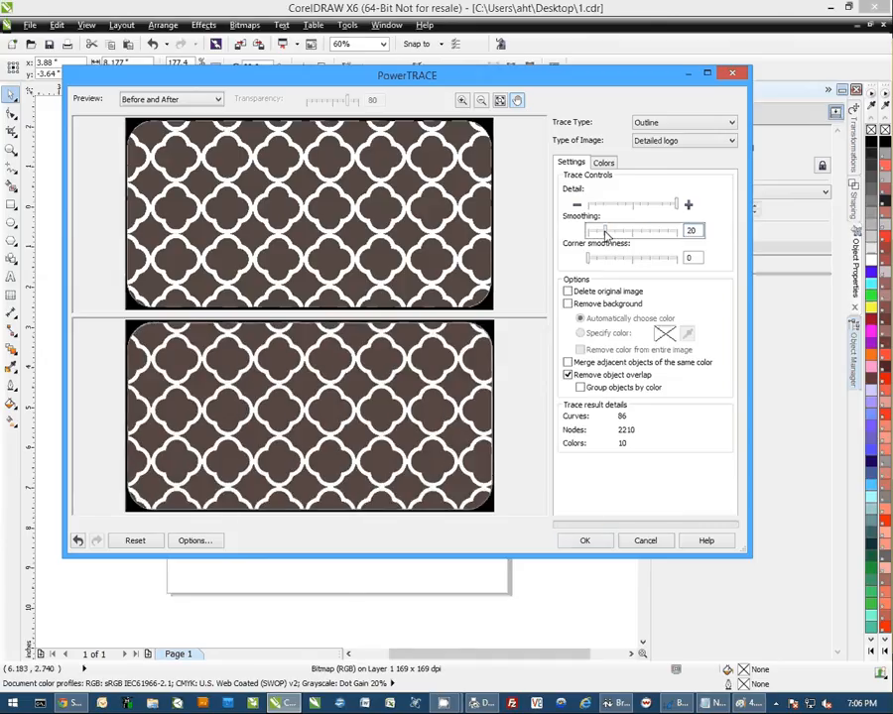
left_click_drag(685, 230, 579, 230)
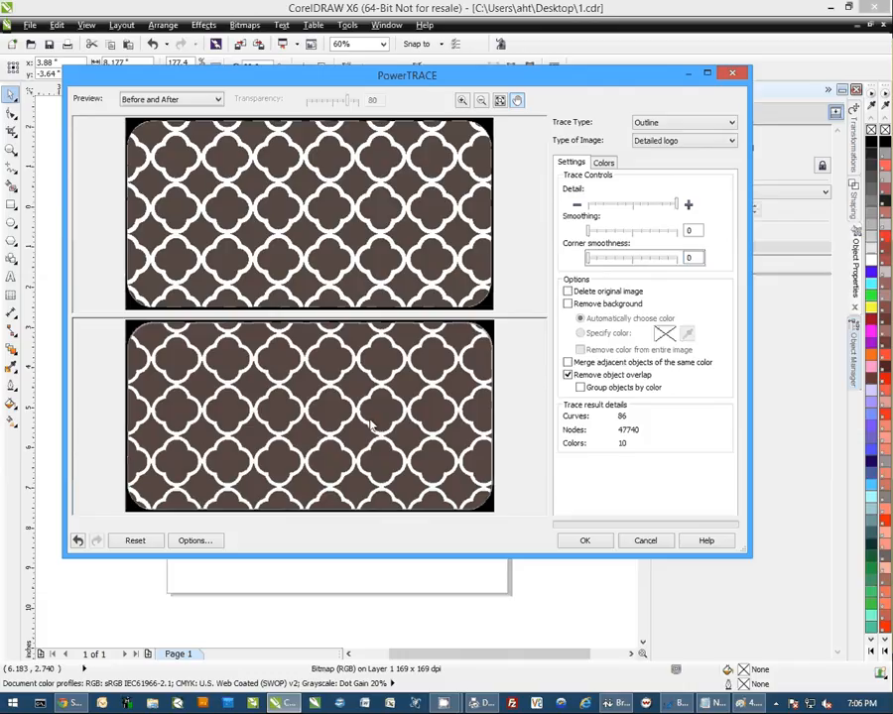
mouse_move(620, 354)
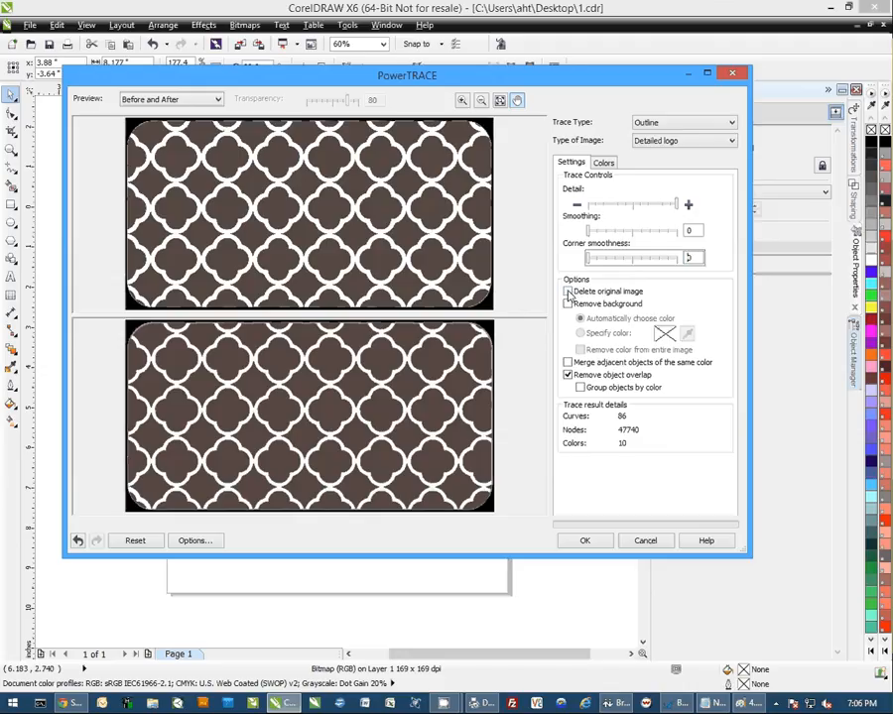
Keep the original bitmap, try removing sampled brown background everywhere, then turn removal off
left_click(570, 291)
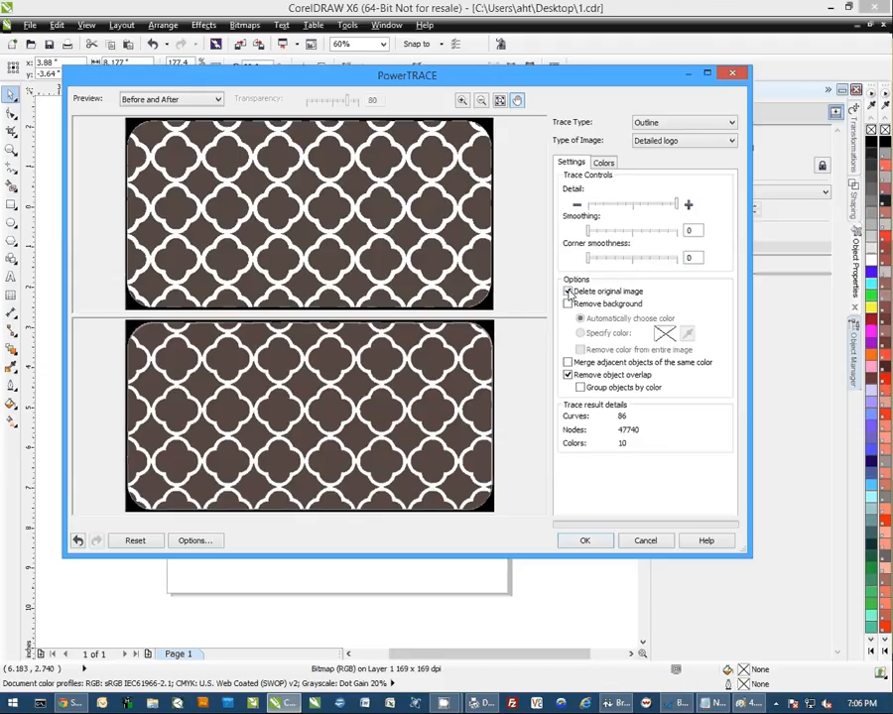
left_click(568, 291)
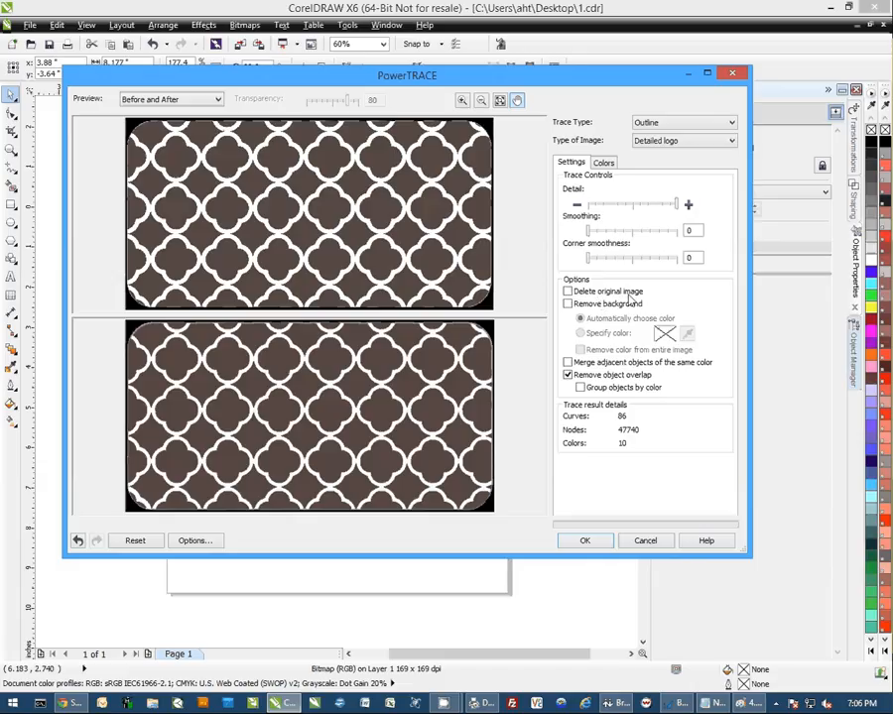
mouse_move(650, 309)
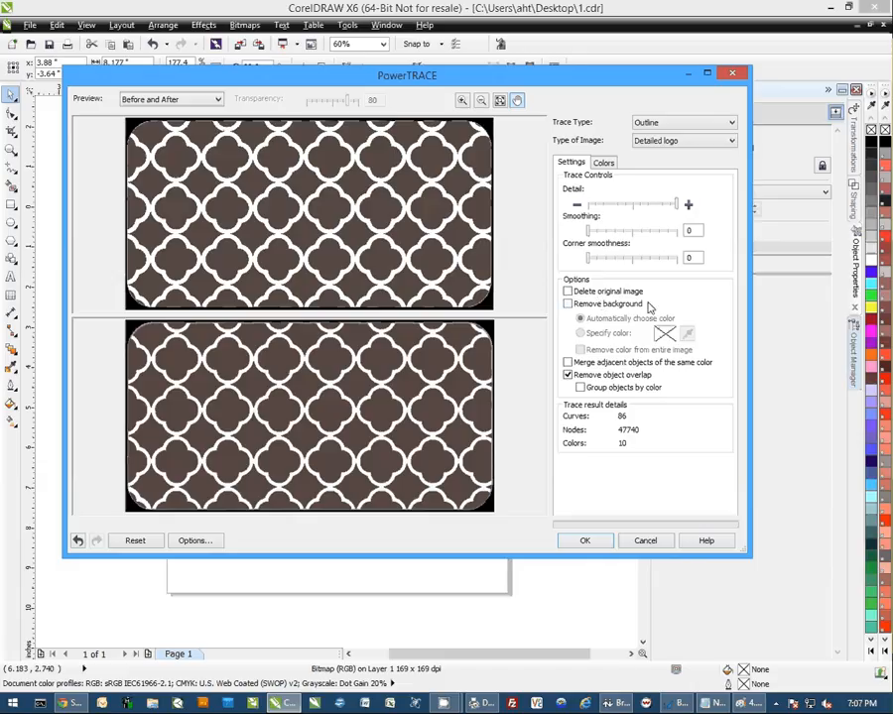
left_click(569, 303)
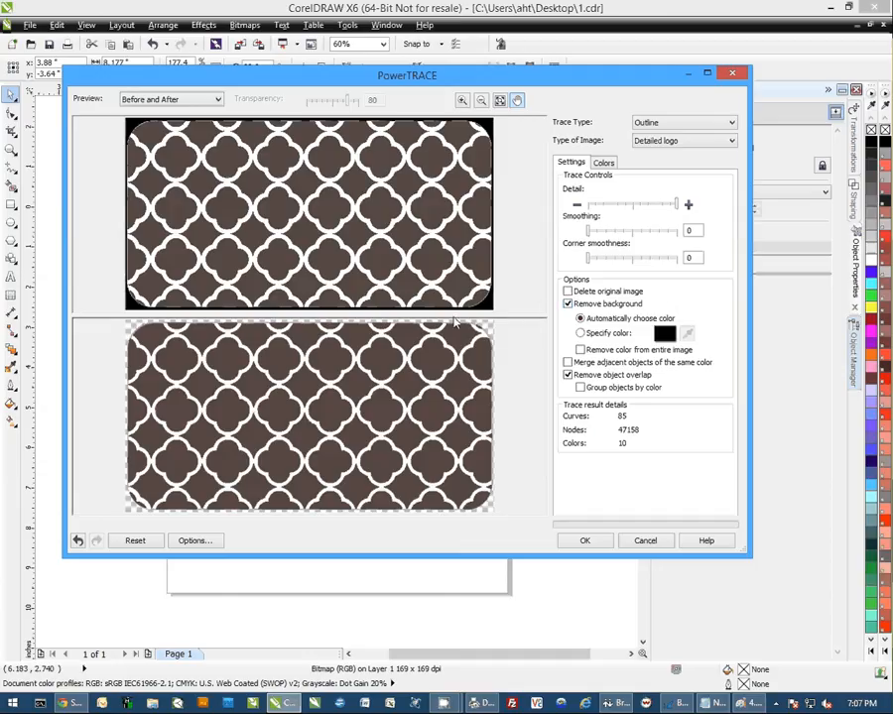
mouse_move(99, 473)
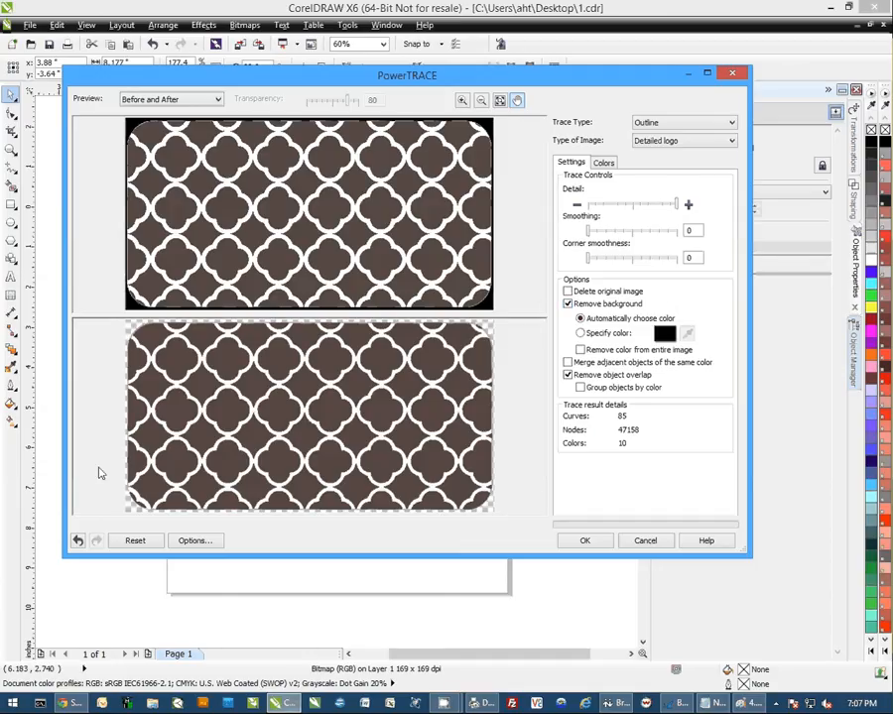
left_click(569, 304)
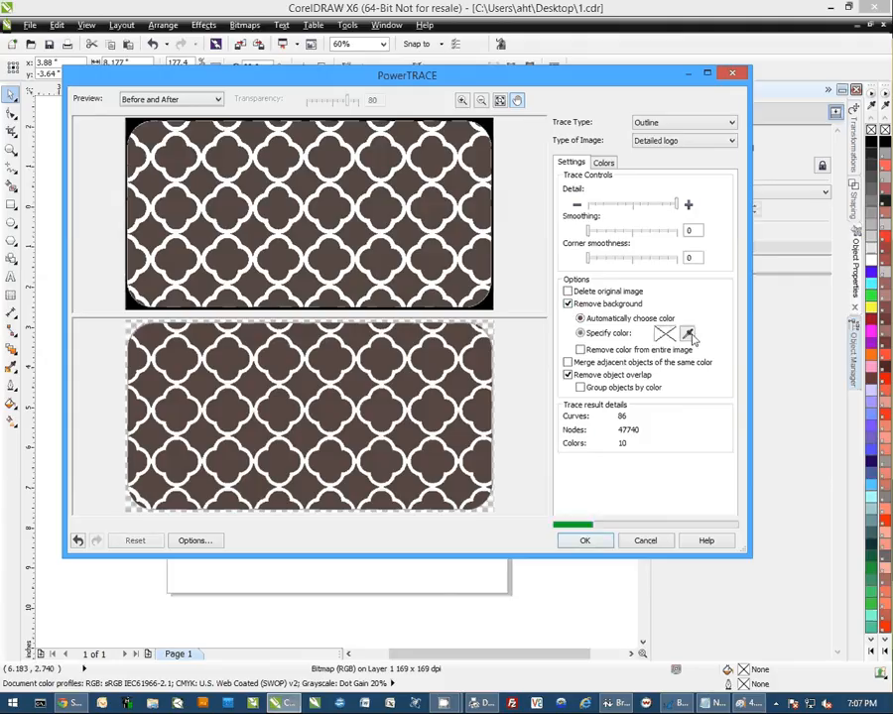
left_click(579, 332)
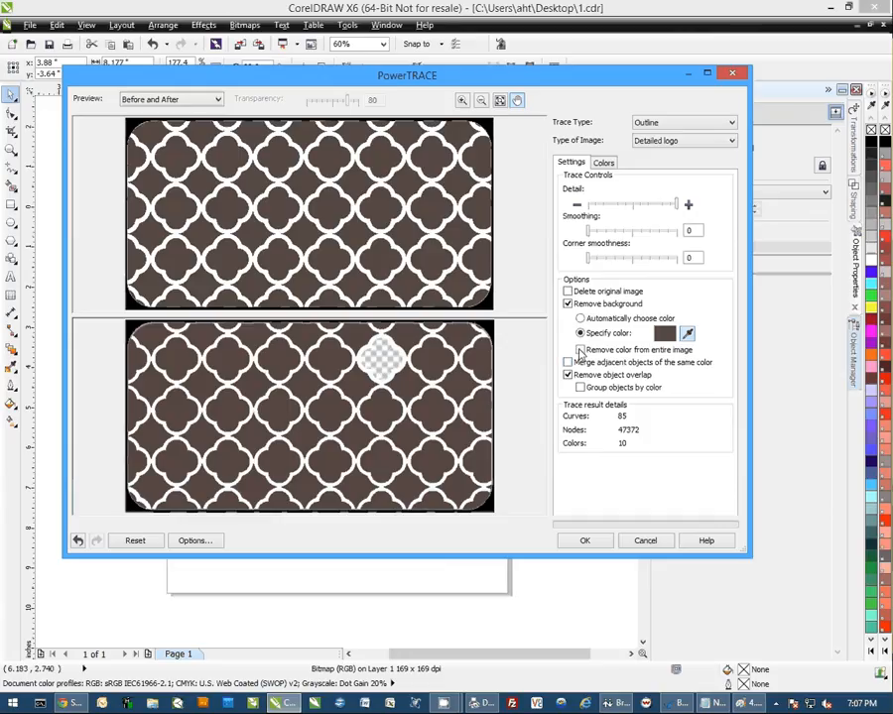
left_click(580, 350)
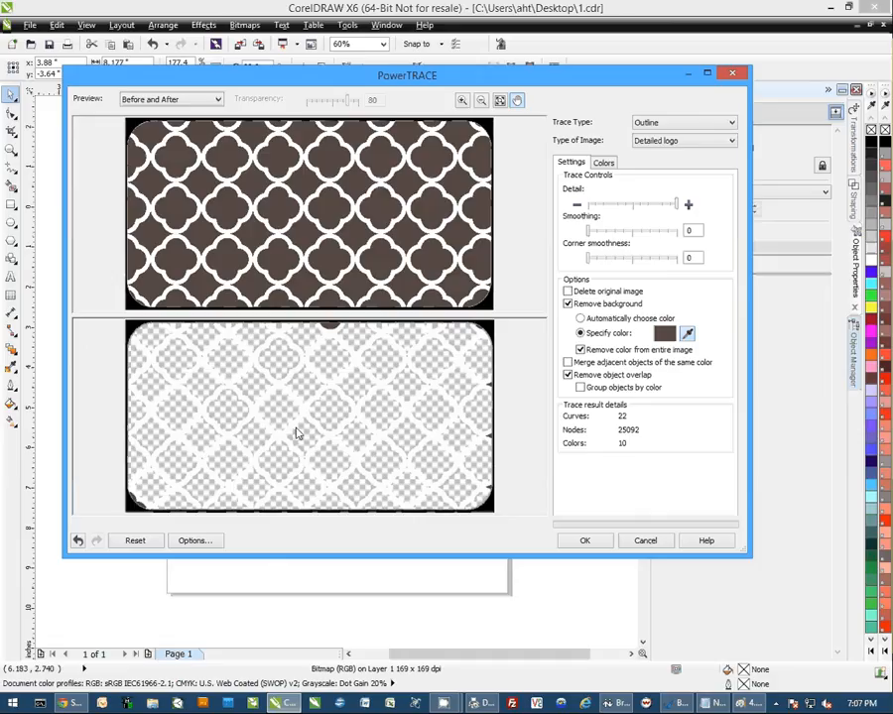
mouse_move(449, 410)
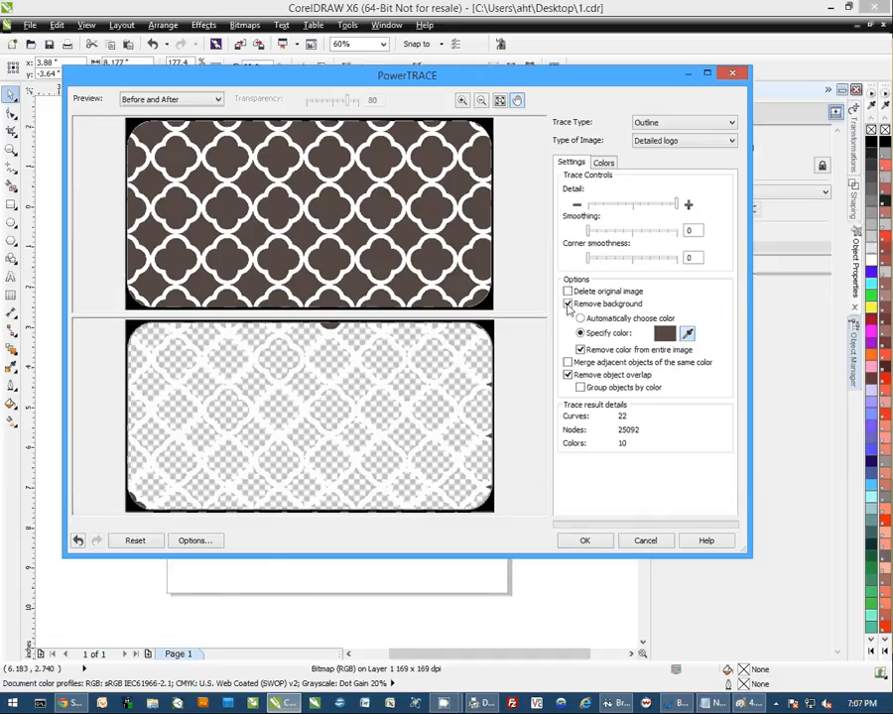
left_click(569, 303)
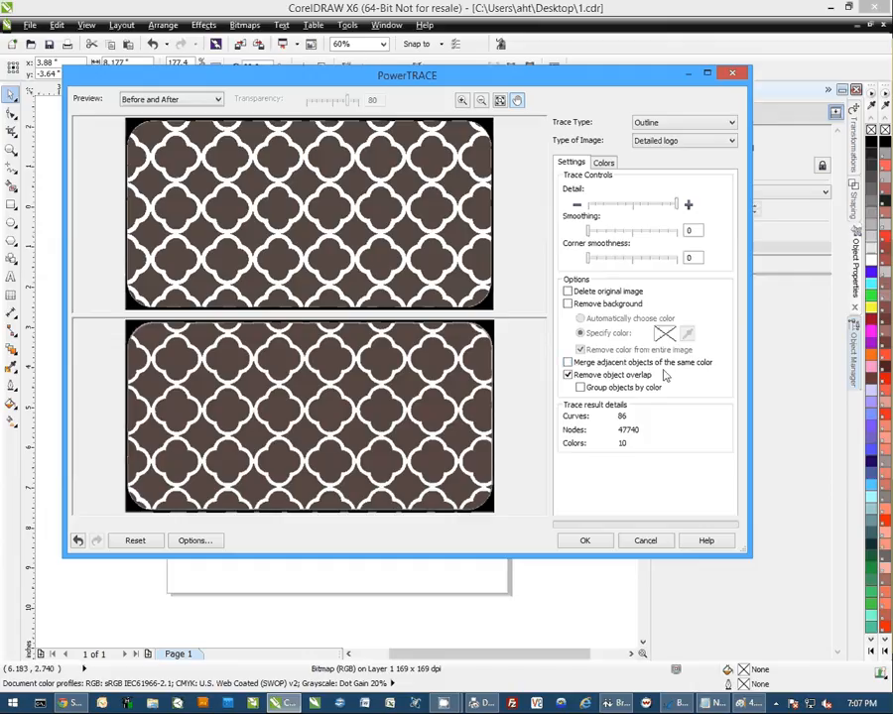
mouse_move(461, 385)
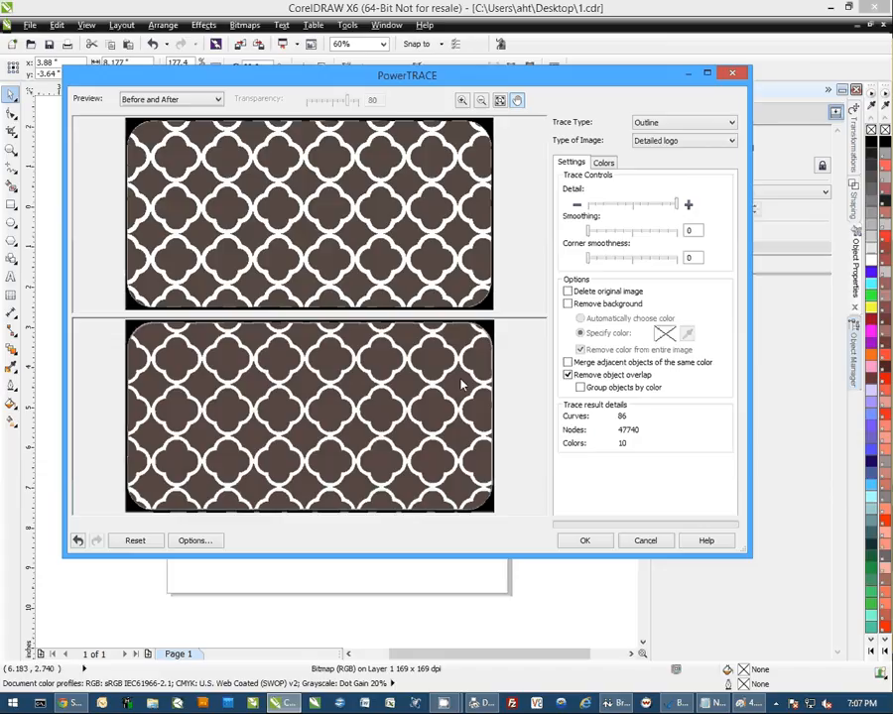
mouse_move(464, 387)
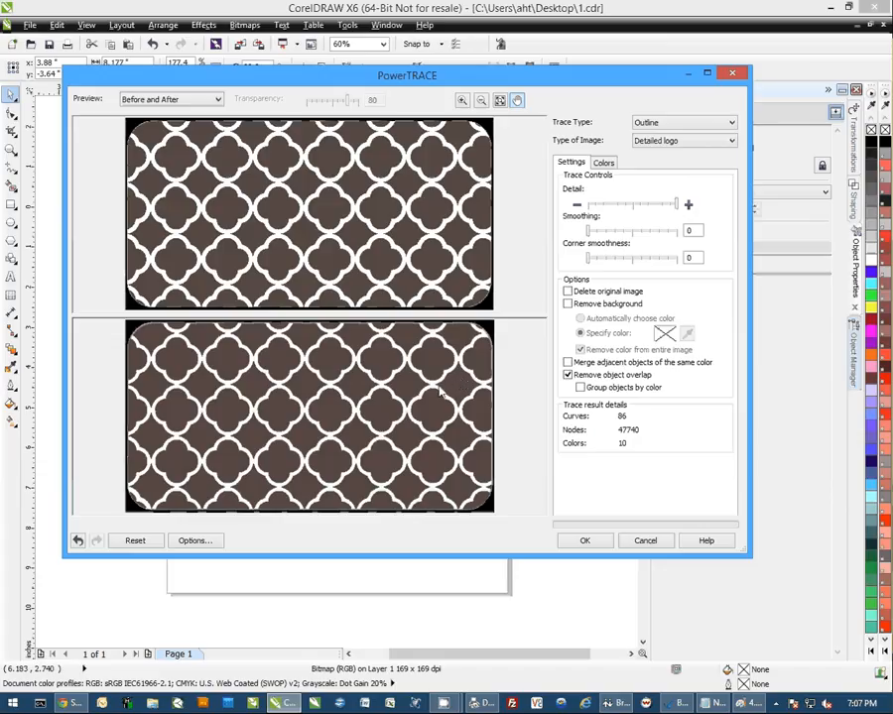
mouse_move(446, 427)
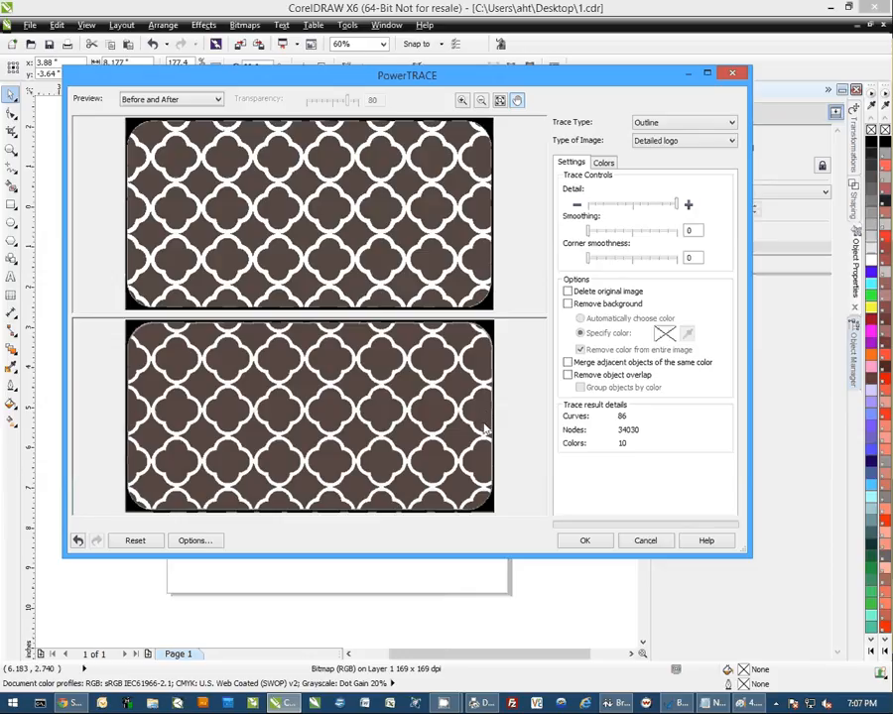
Re-check Remove object overlap so the trace returns to 47740 nodes
left_click(568, 375)
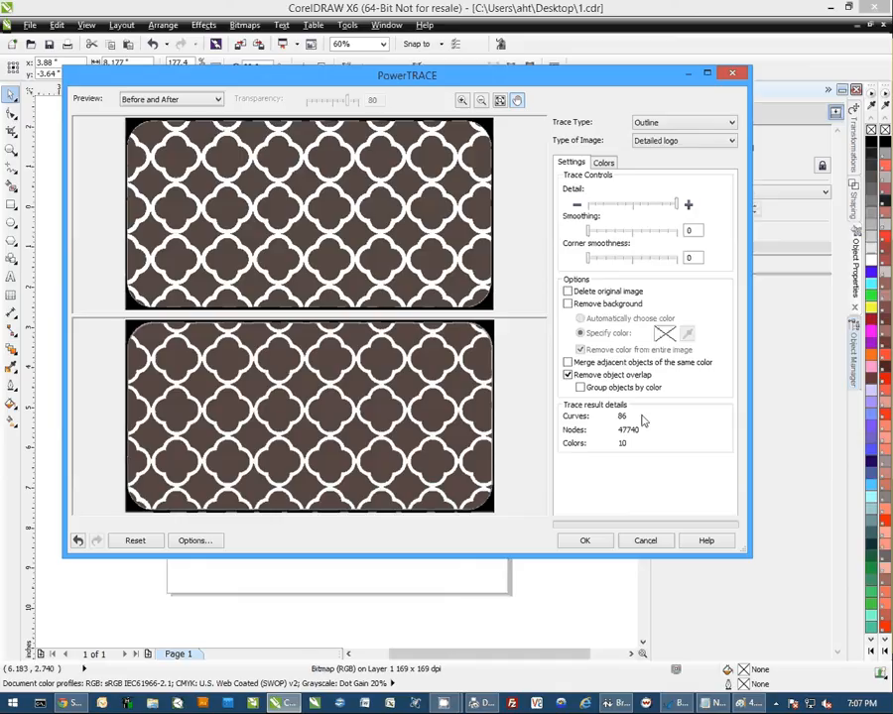
mouse_move(640, 419)
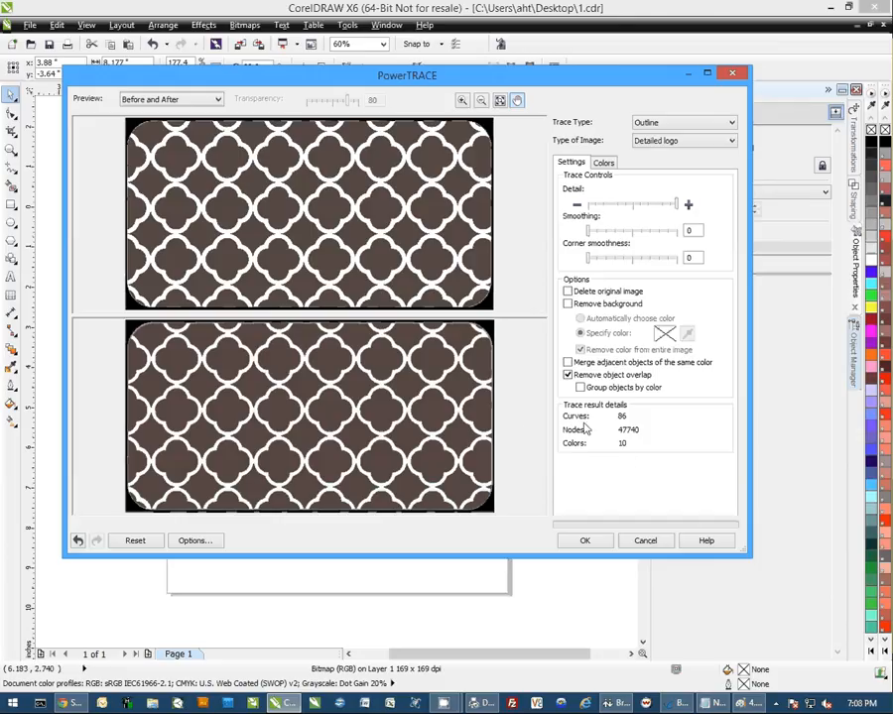
mouse_move(668, 503)
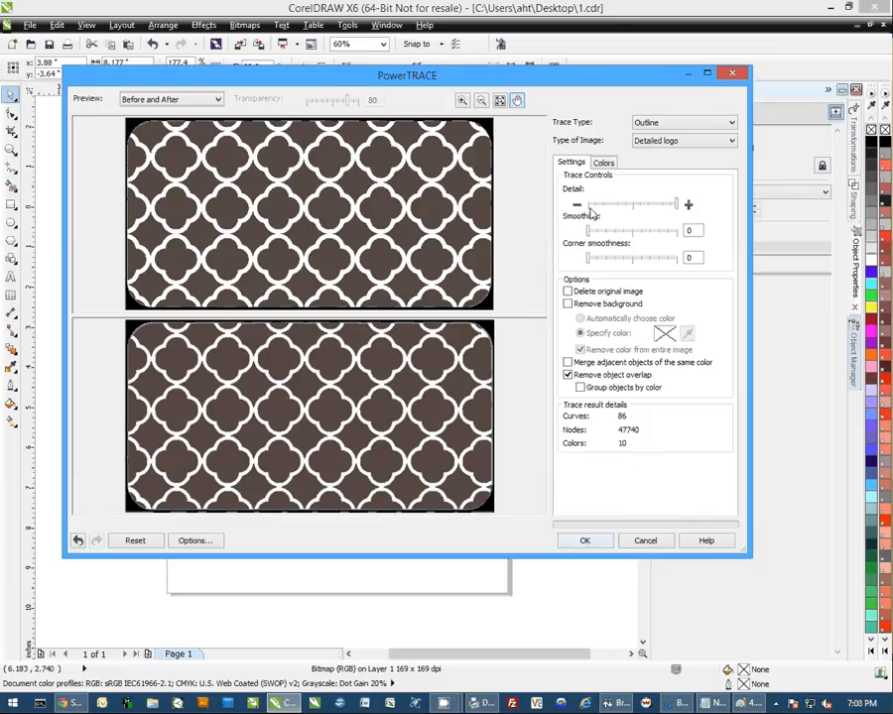
left_click(584, 541)
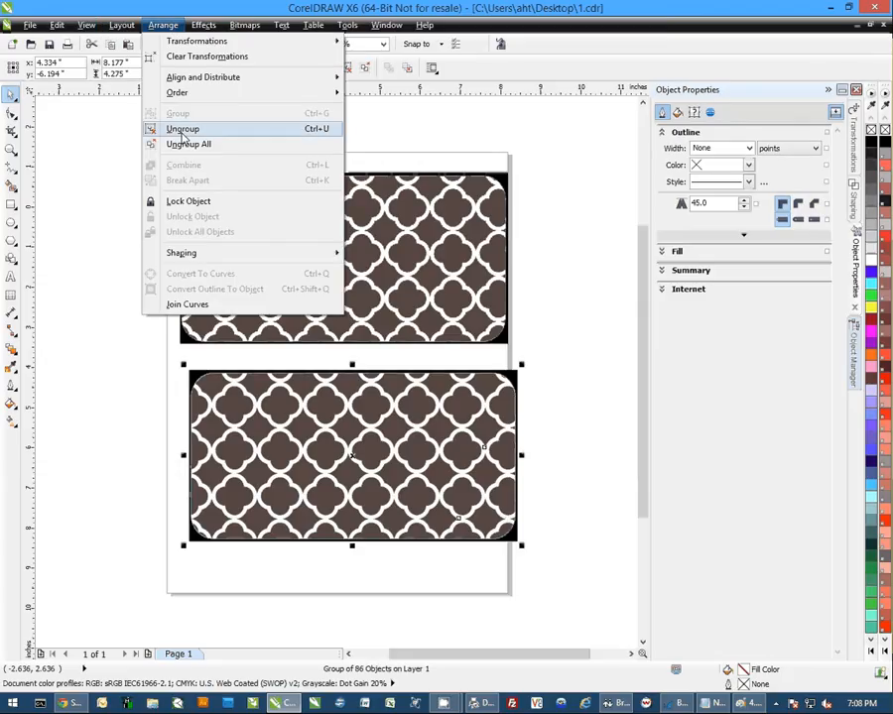
mouse_move(189, 144)
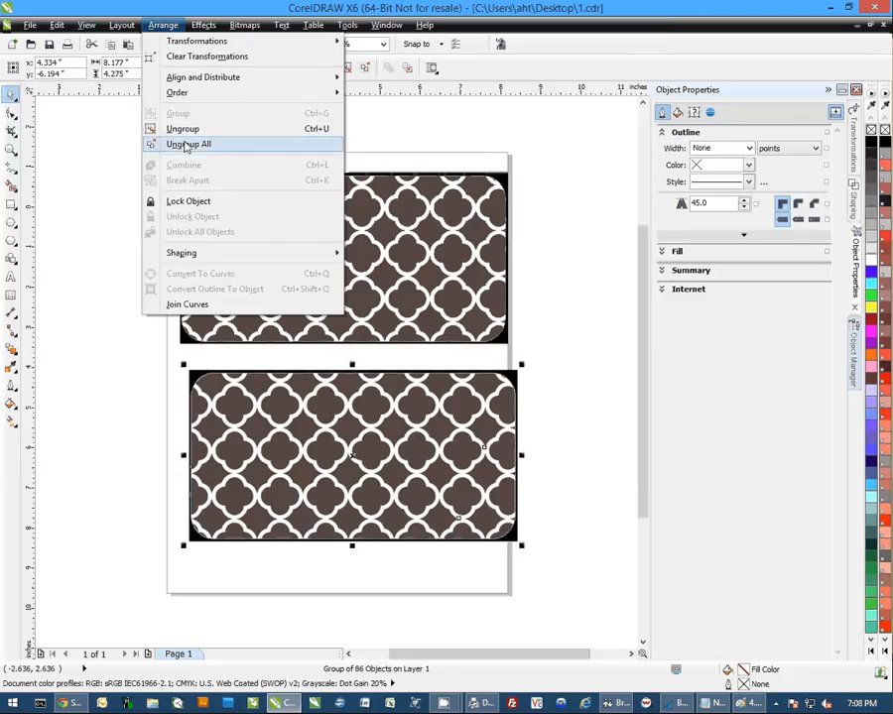
Apply Ungroup All to the traced group, retrying after an undo
left_click(188, 143)
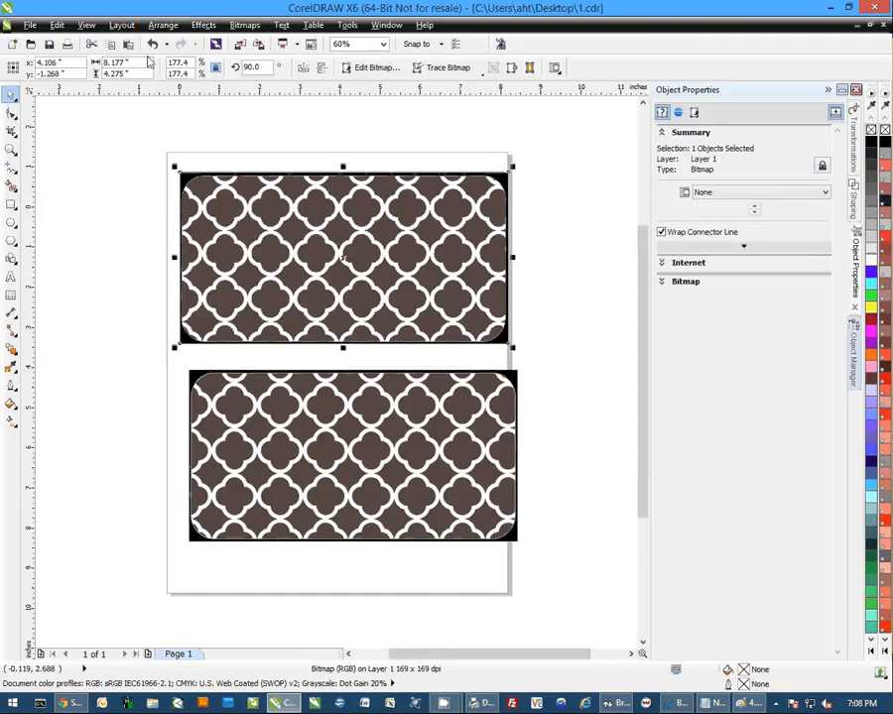
left_click(162, 25)
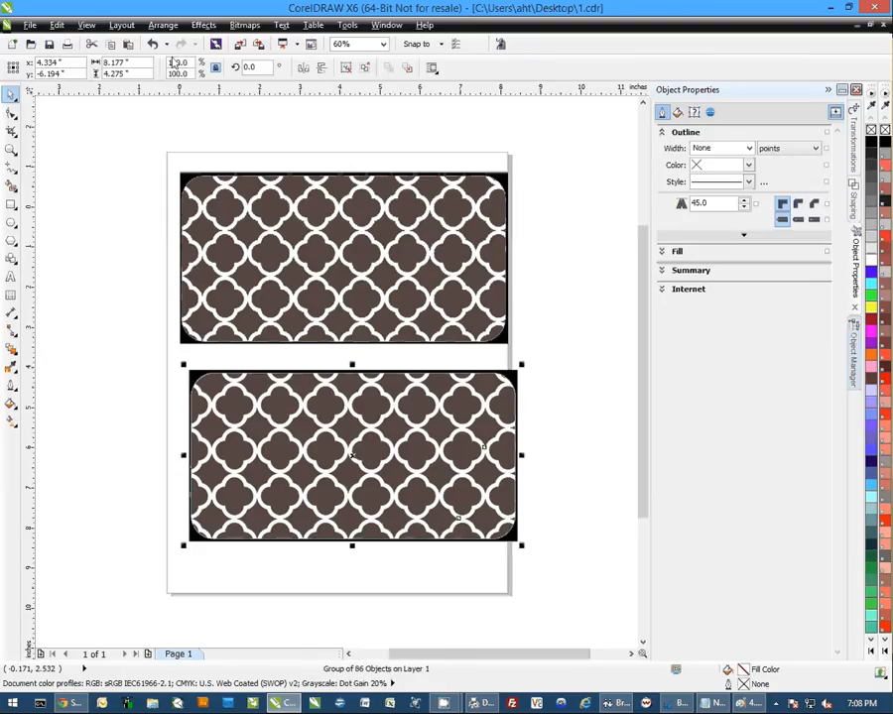
mouse_move(163, 25)
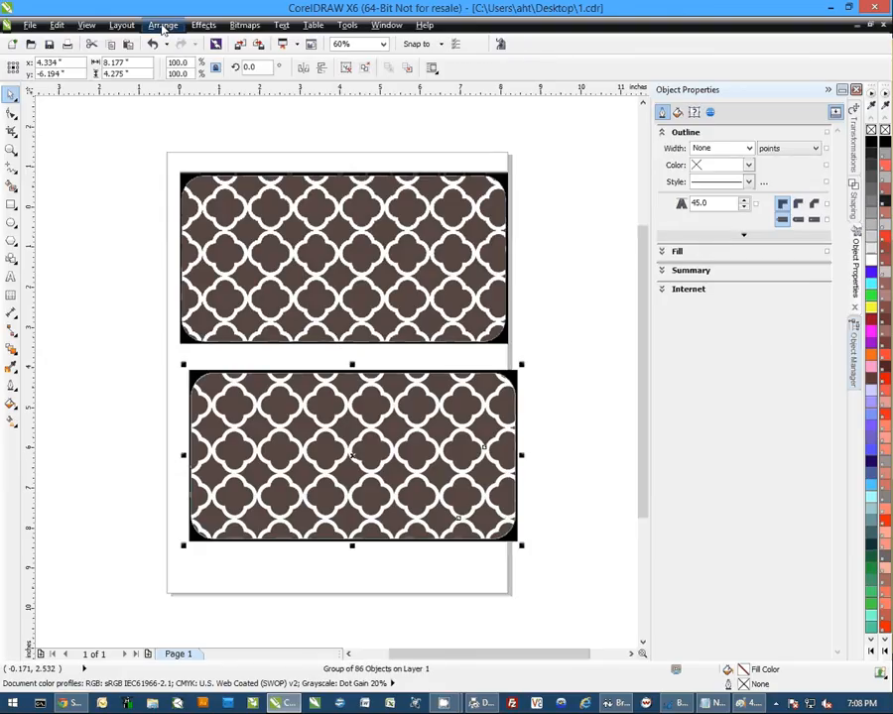
left_click(163, 25)
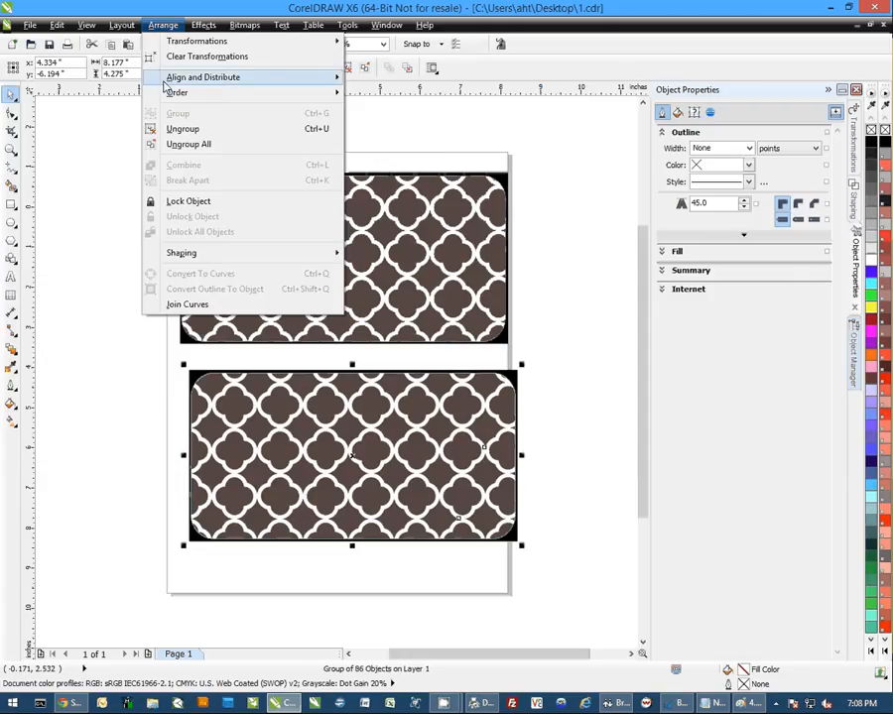
left_click(188, 144)
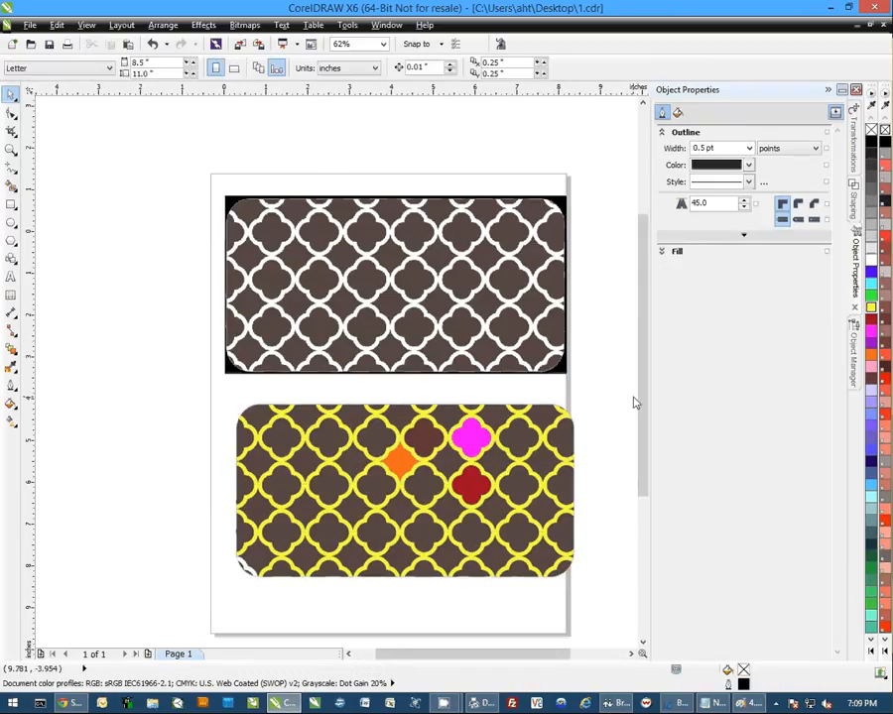
mouse_move(273, 549)
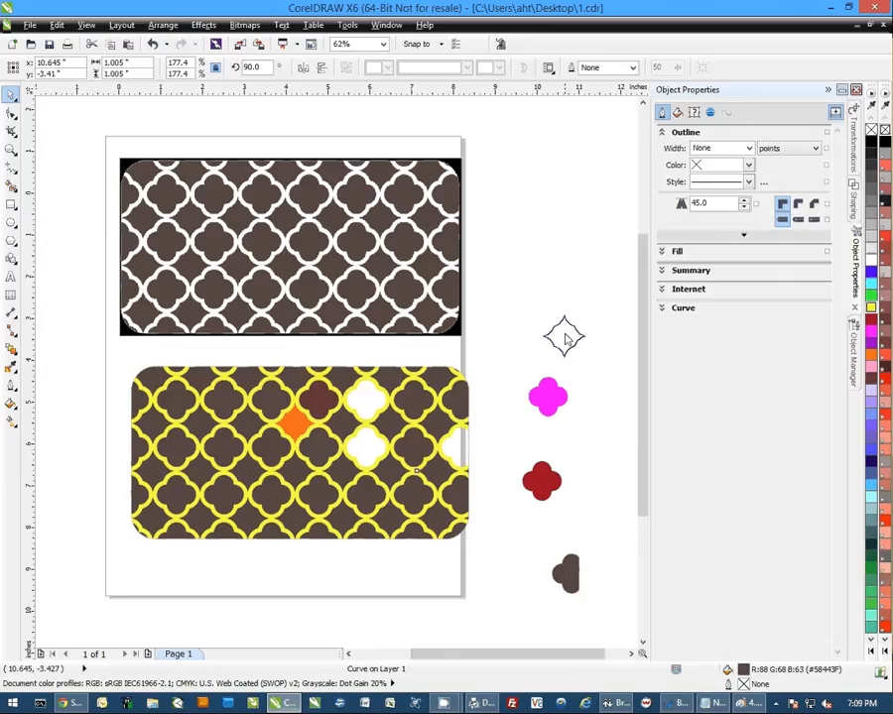
Select a quatrefoil shape within the traced pattern using the Pick tool
left_click(564, 335)
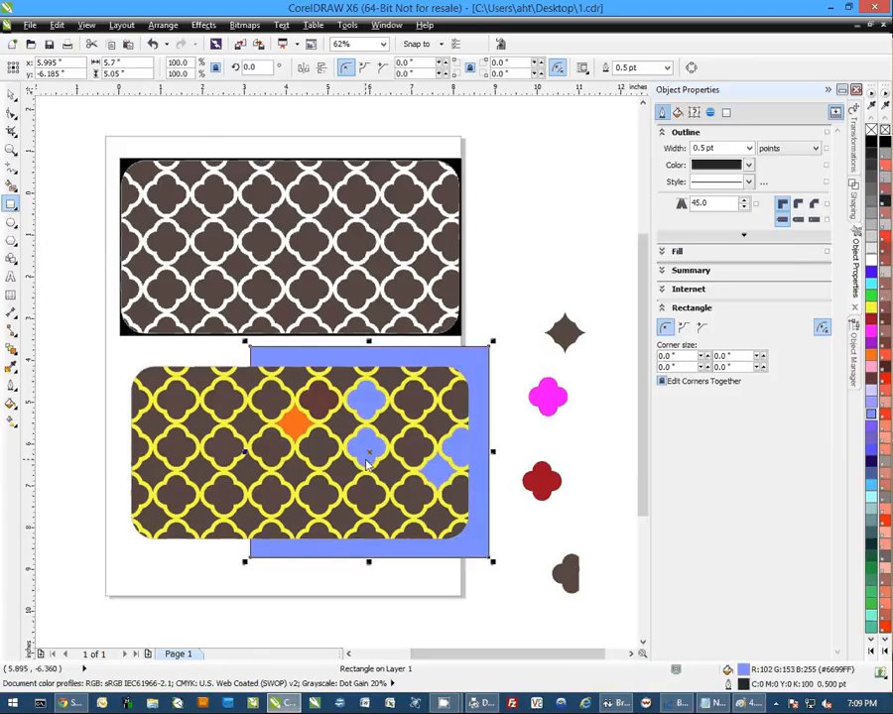
mouse_move(477, 391)
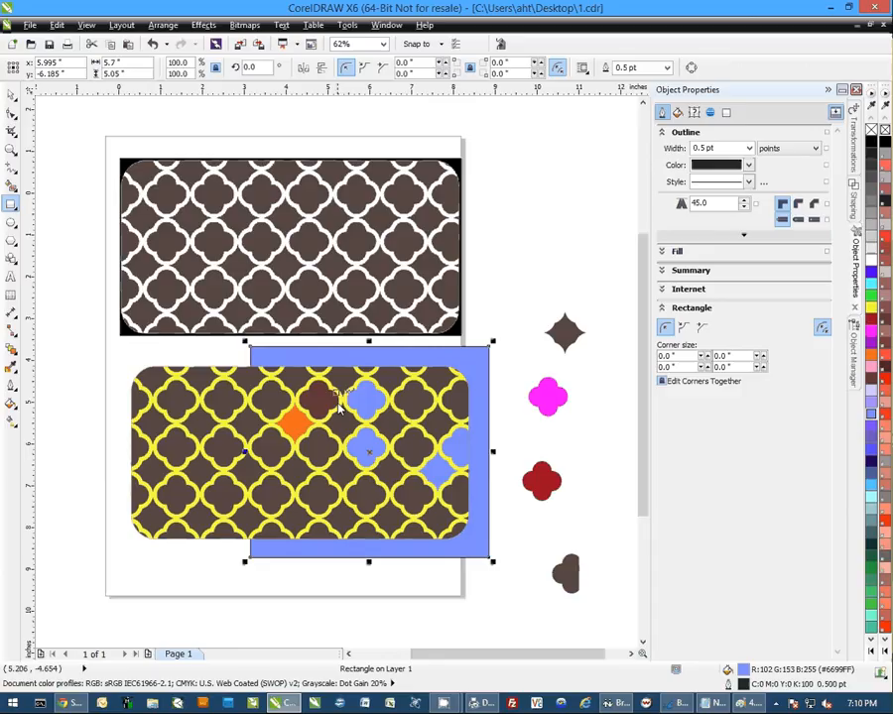
mouse_move(516, 457)
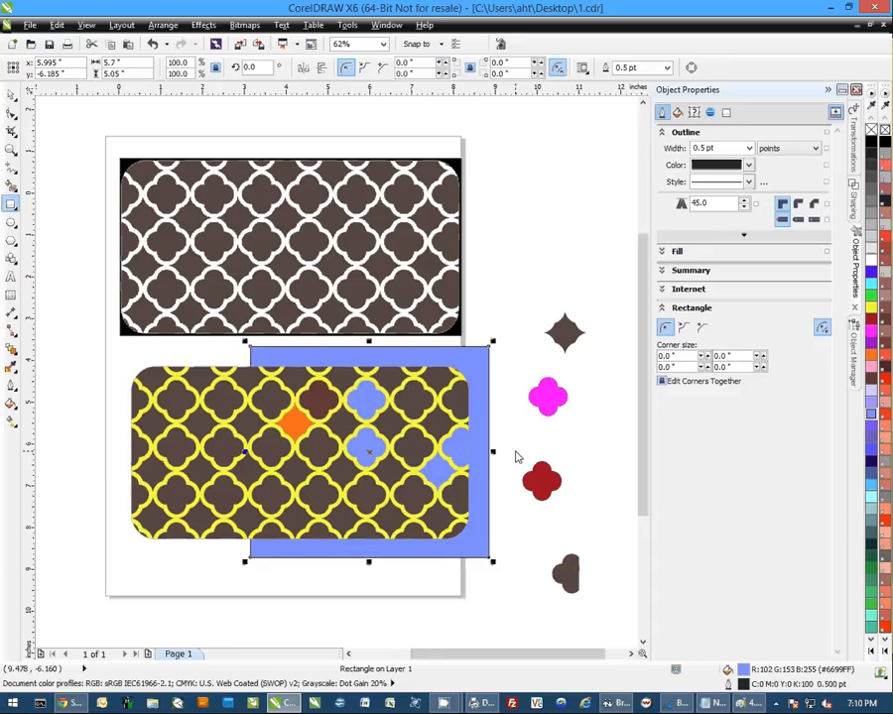
mouse_move(496, 456)
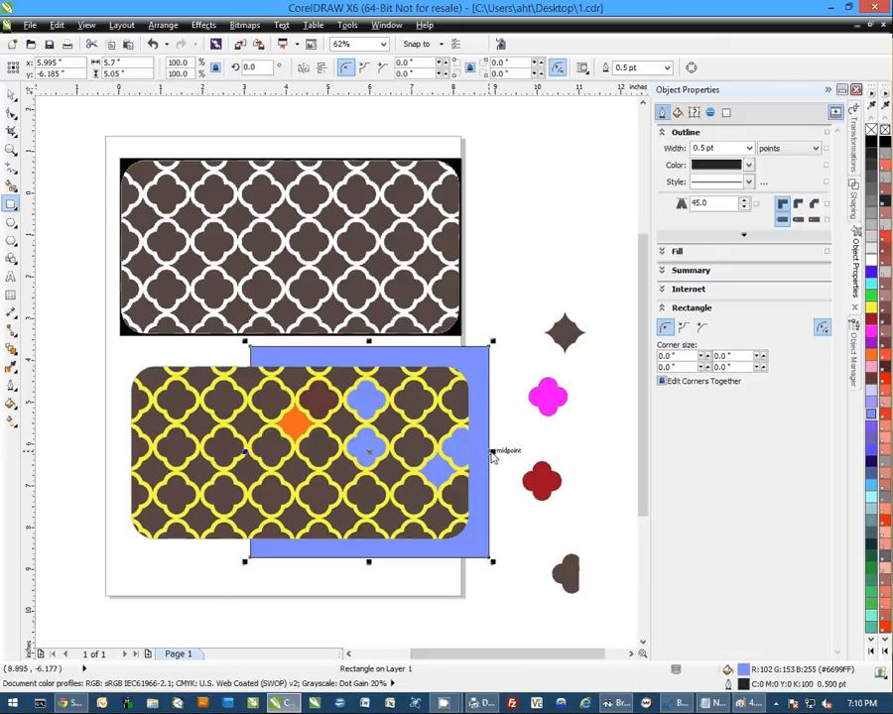
mouse_move(533, 450)
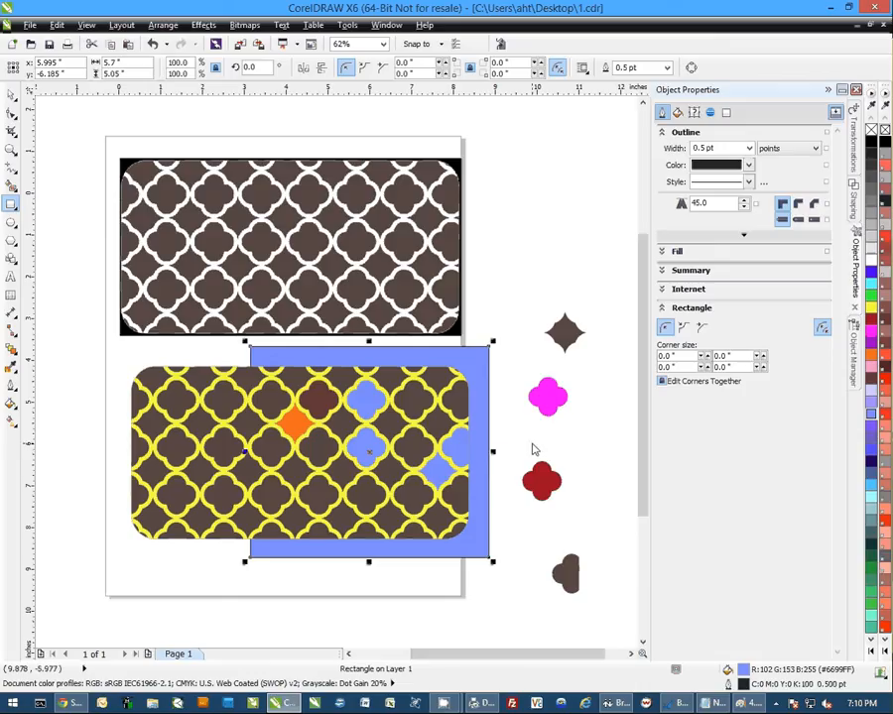